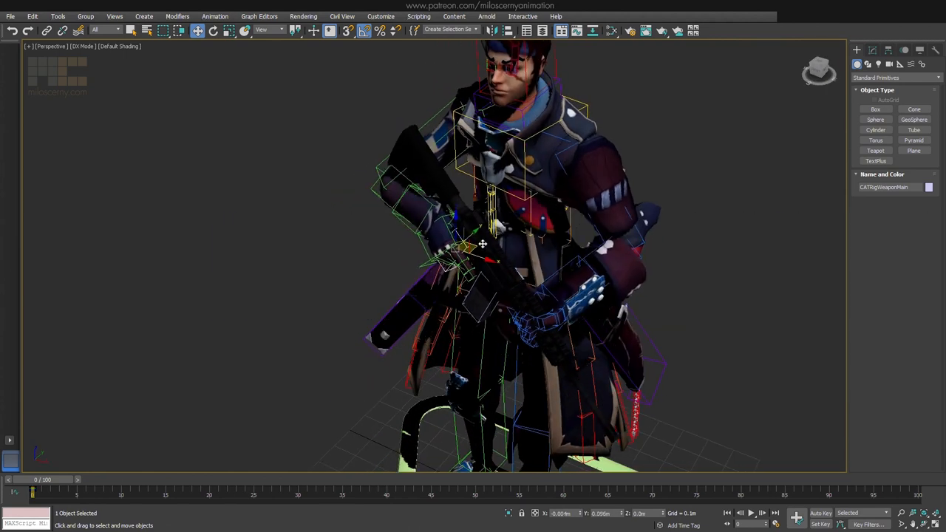
- Clear the old weapon setup so the character returns to its default T-pose
left_click_drag(481, 244, 432, 240)
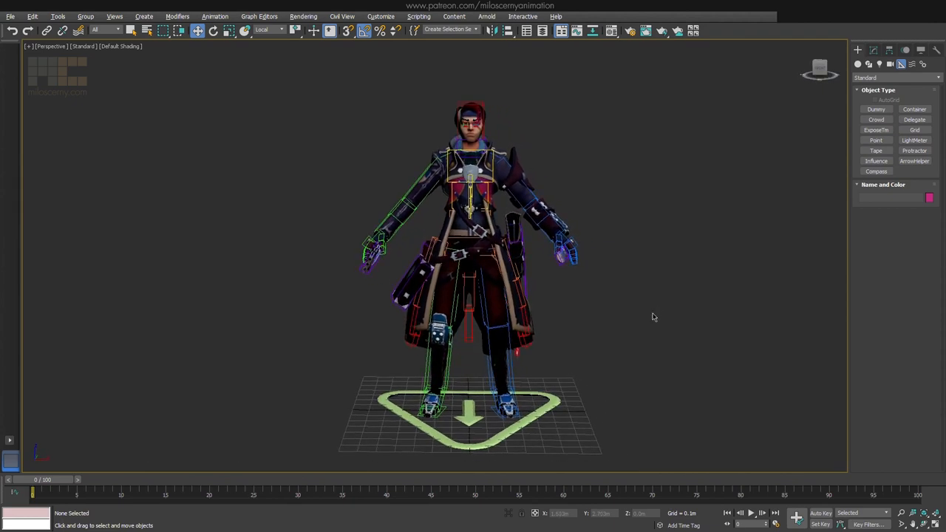
mouse_move(663, 318)
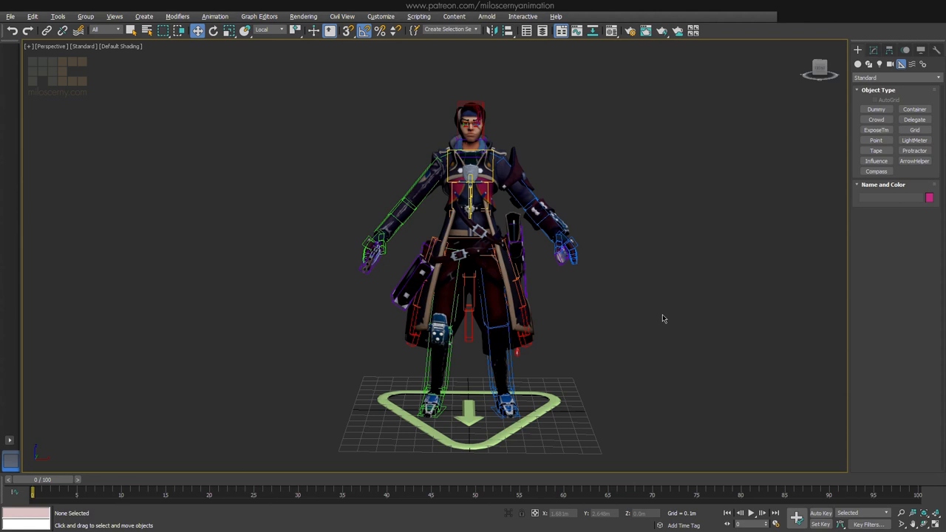
- Show the Layer Explorer and expand the rig layer to list its CAT rig parts
left_click(542, 31)
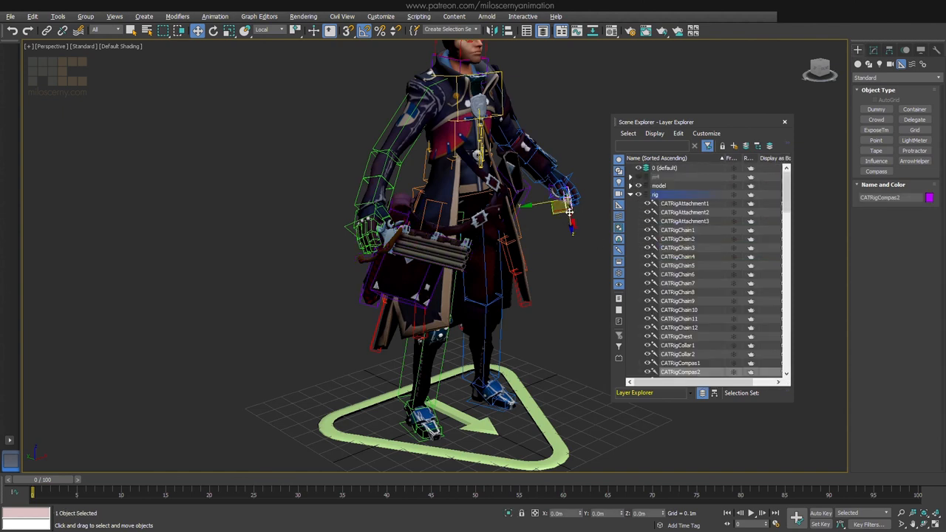
left_click(680, 371)
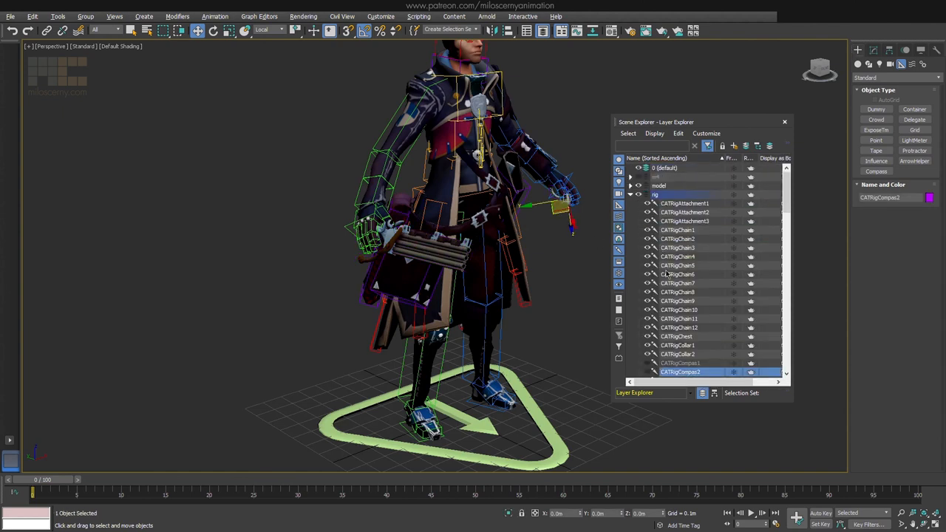
scroll("down", 3)
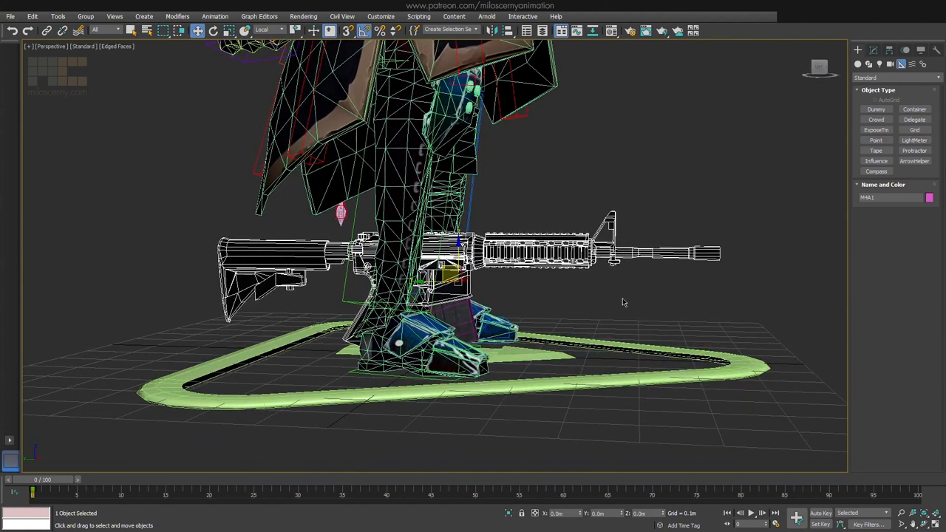
- Isolate the M4A1 rifle so the character and its rig are hidden
left_click(632, 302)
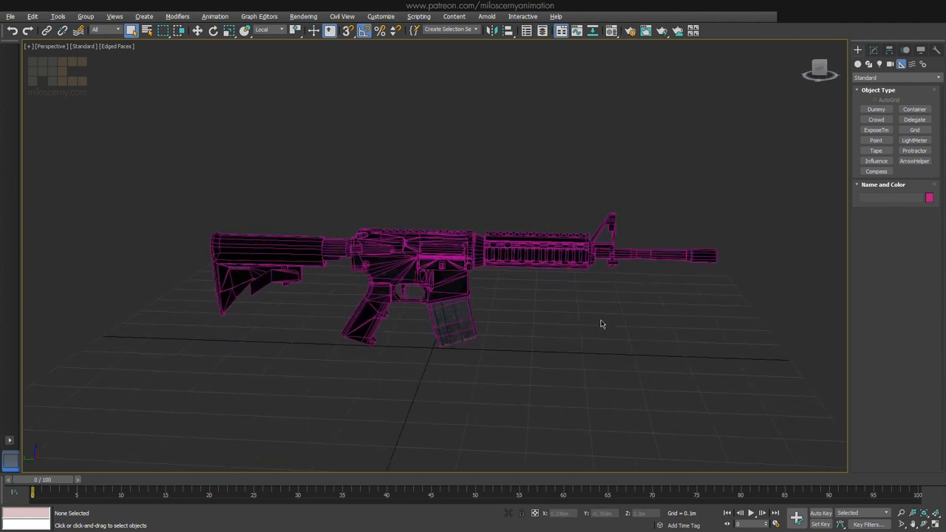
- Create a CATParent under the rifle from Helpers > CAT Objects and add its pelvis hub at the grip
left_click(894, 78)
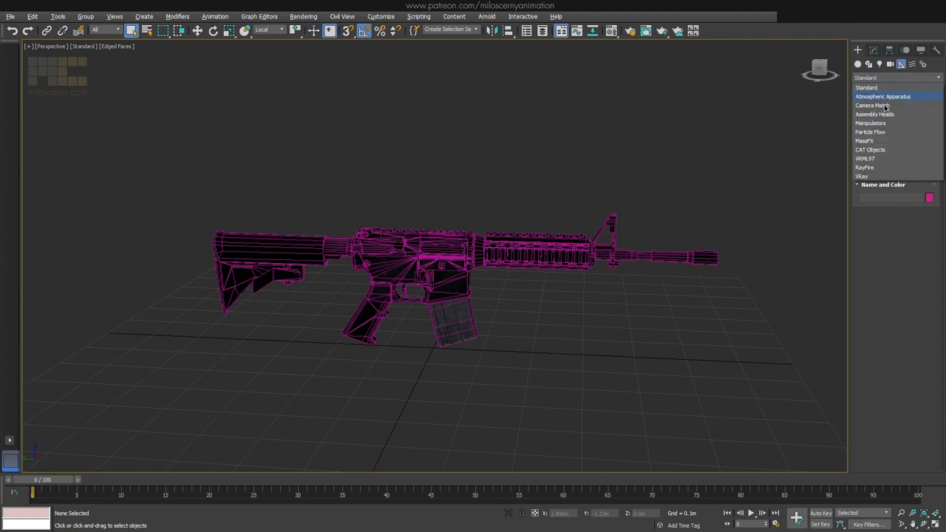
left_click(870, 149)
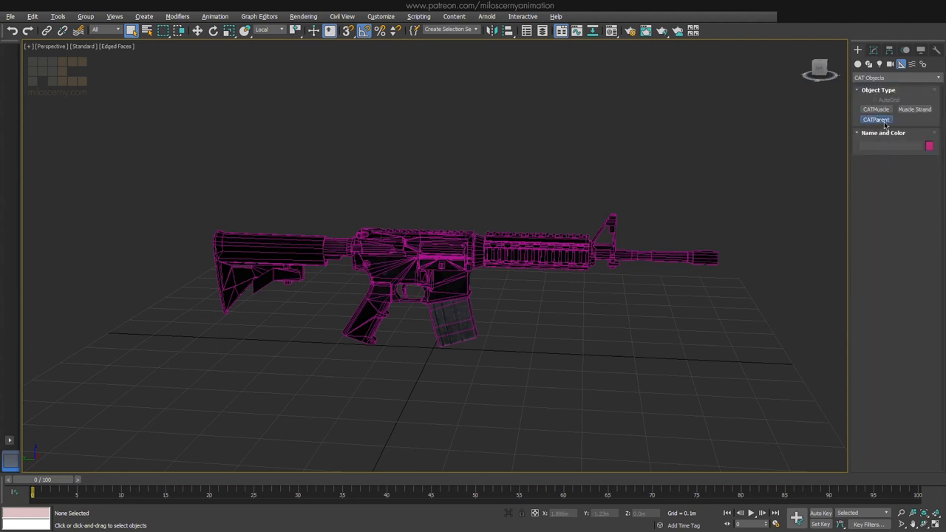
left_click(876, 119)
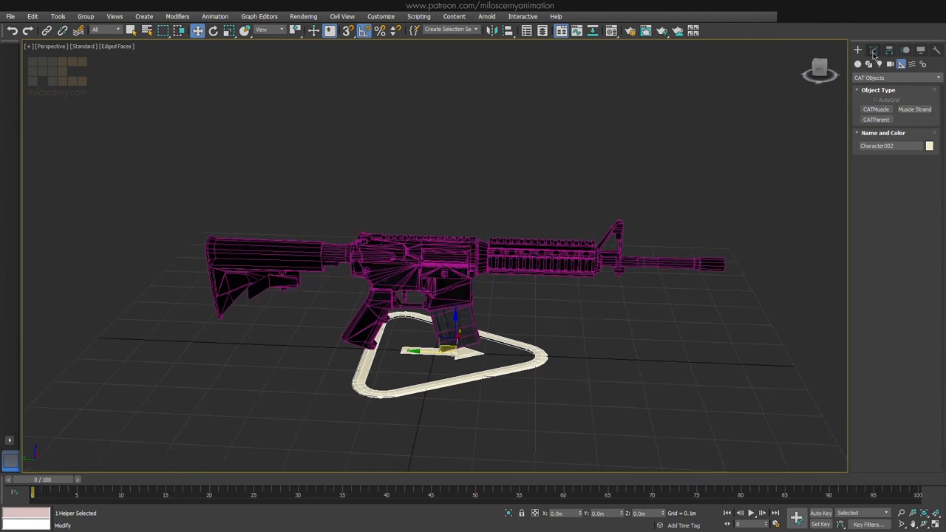
left_click(874, 50)
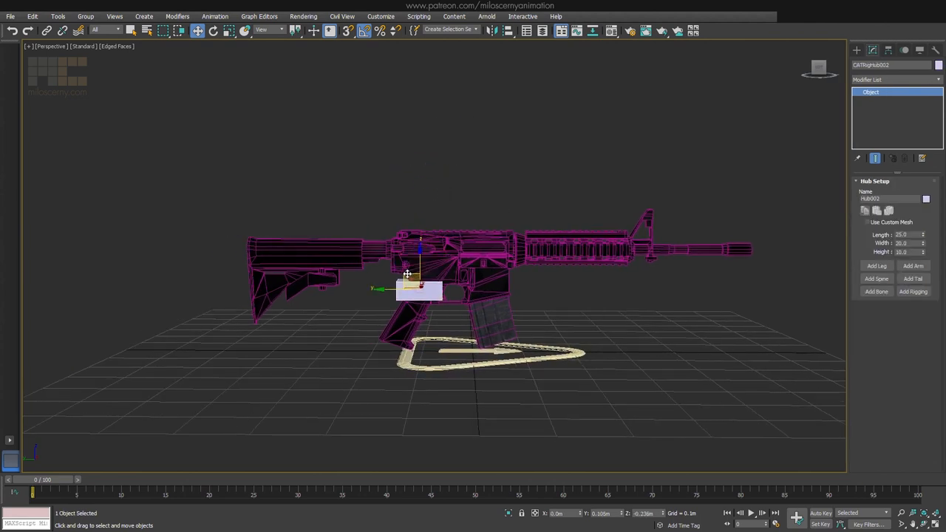
- Resize the hub to 16.75 × 11.4 × 37.1 to fit the grip and rename it Weapon
left_click_drag(418, 288, 414, 299)
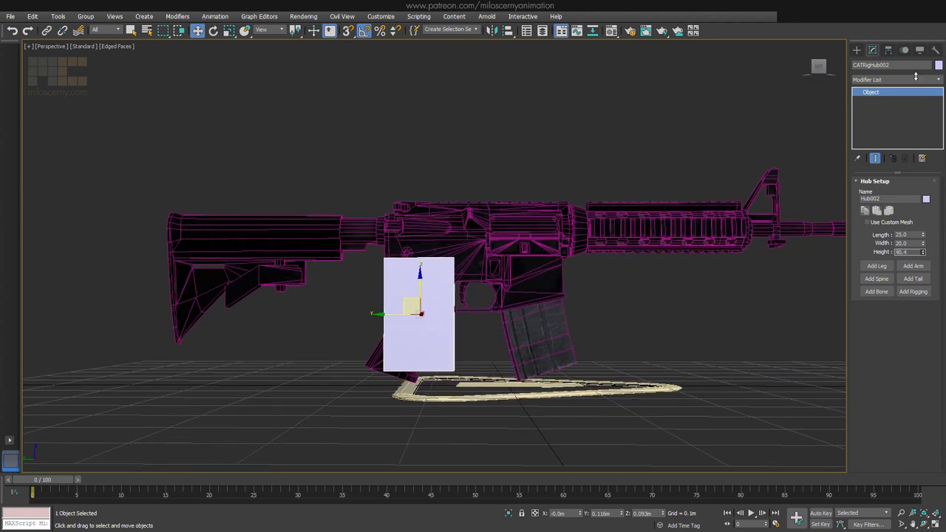
left_click_drag(922, 243, 922, 251)
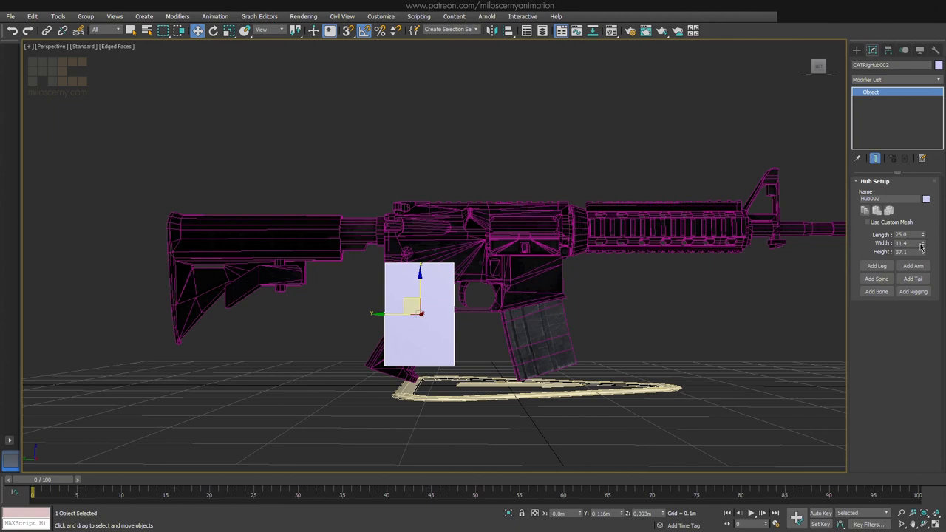
left_click_drag(921, 233, 921, 251)
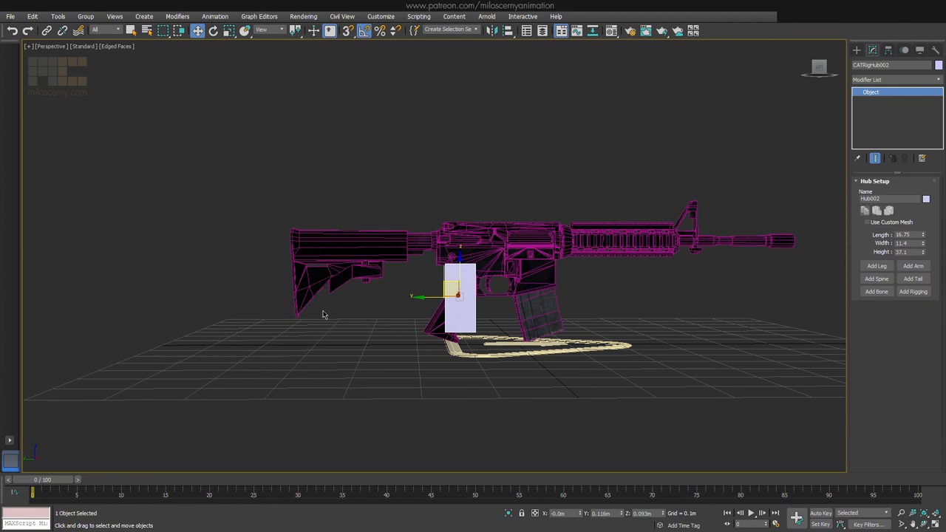
mouse_move(620, 193)
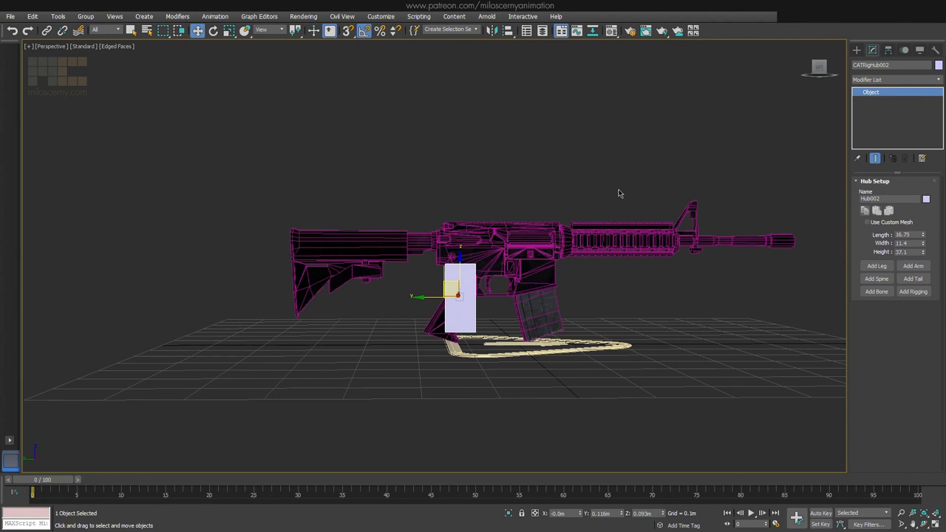
type("WeaponMainBone001")
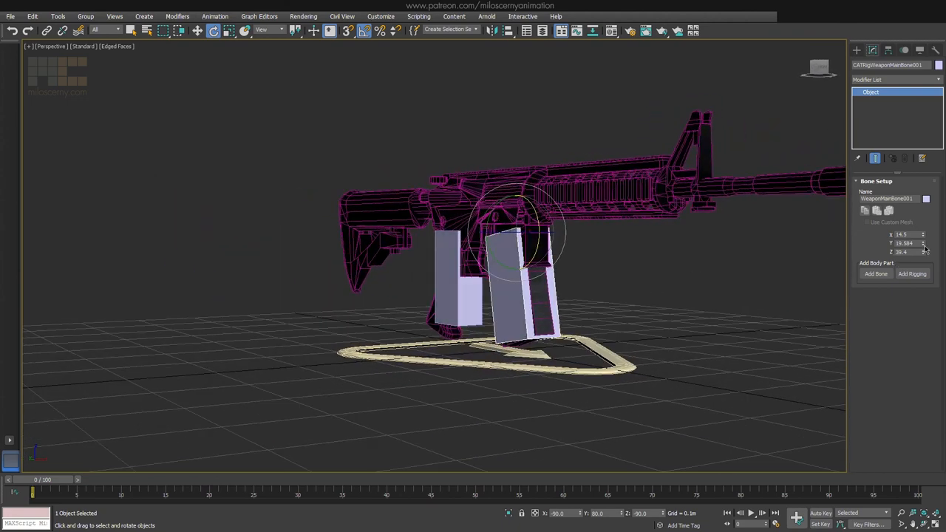
- Thin the new bone along the magazine and rename it WeaponMagazine
left_click_drag(923, 234, 922, 240)
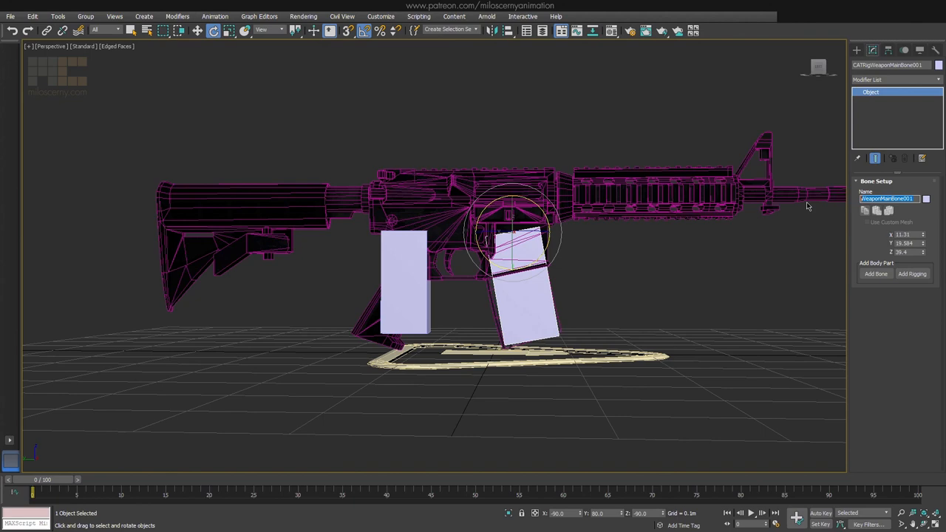
type("WeaponMagazine")
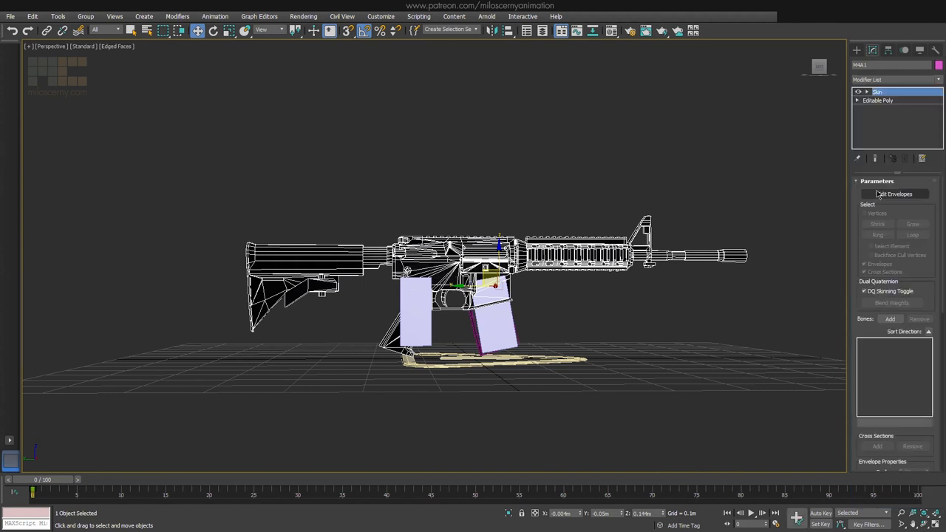
- Skin the M4A1 mesh to CATRigWeaponMain as its only bone, then select the magazine mesh
left_click(890, 319)
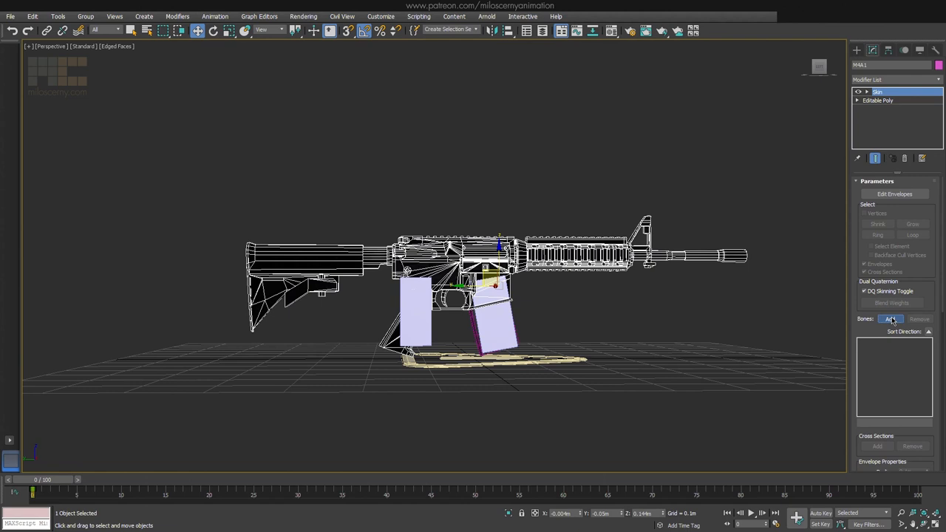
left_click(890, 318)
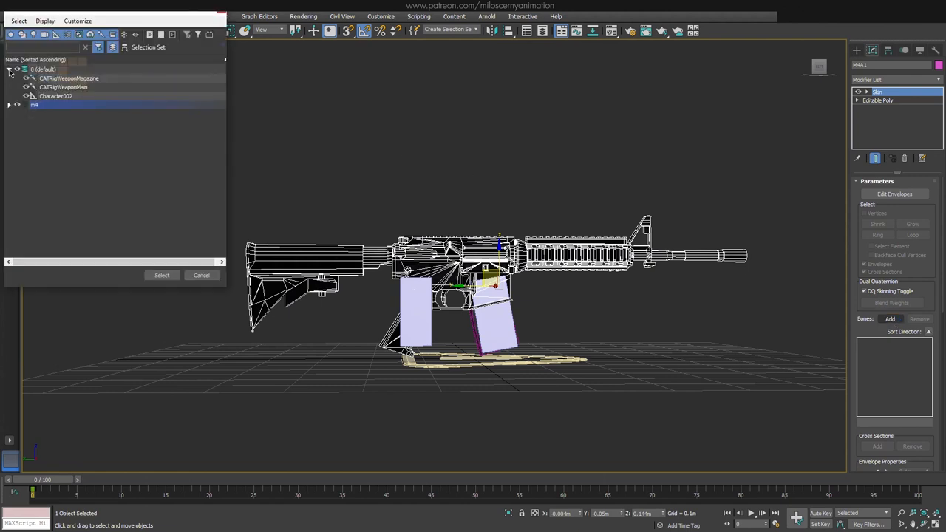
left_click(63, 87)
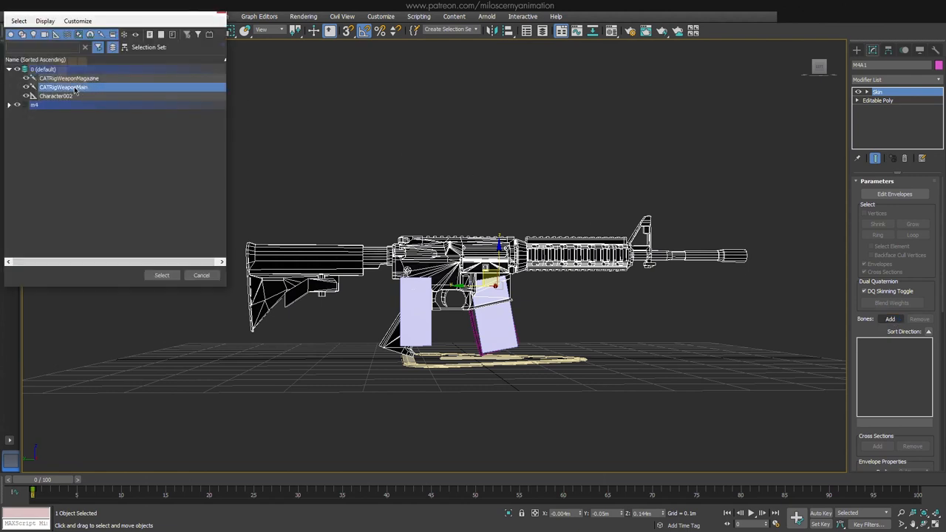
left_click(161, 274)
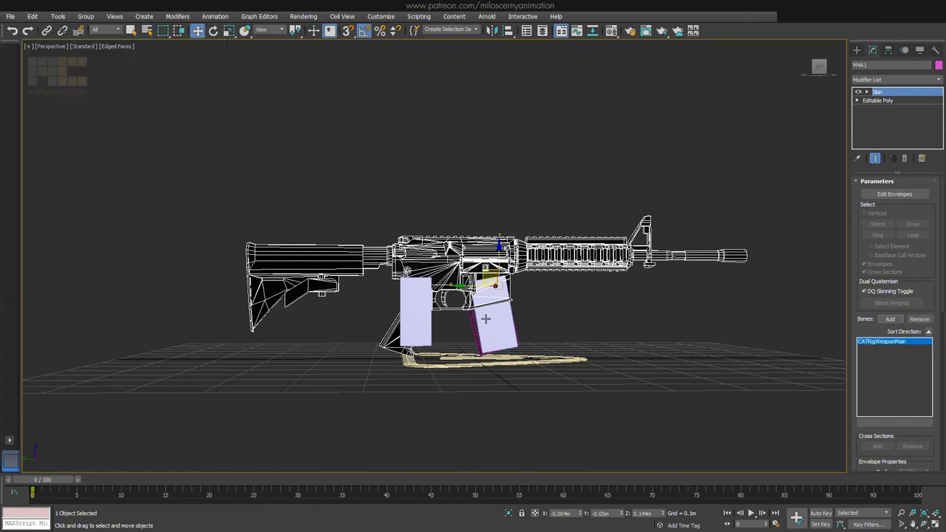
left_click(878, 92)
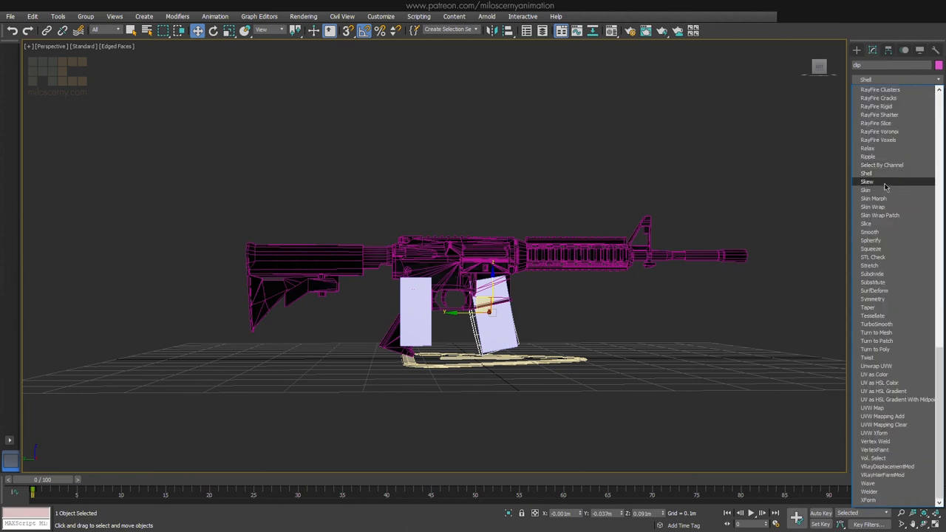
- Add a Skin modifier to the clip mesh bound to CATRigWeaponMagazine and finish envelope editing
left_click(865, 190)
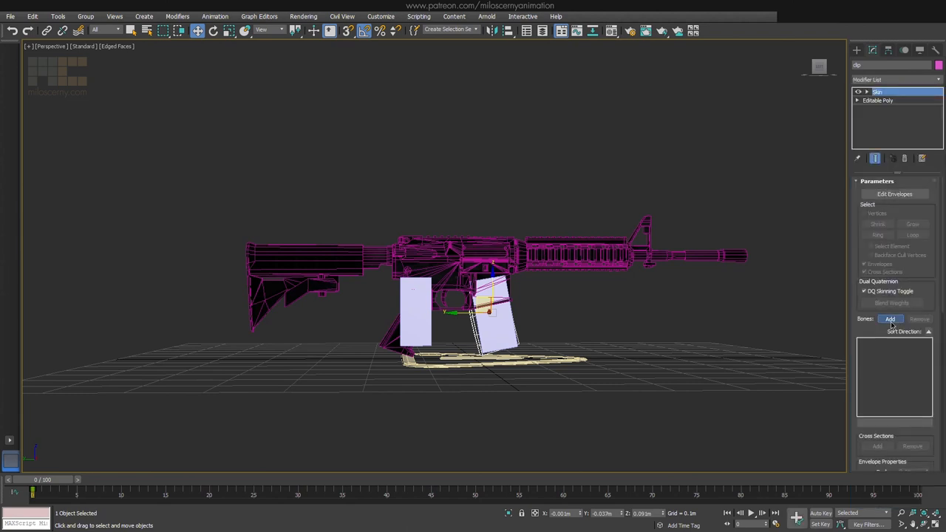
left_click(890, 318)
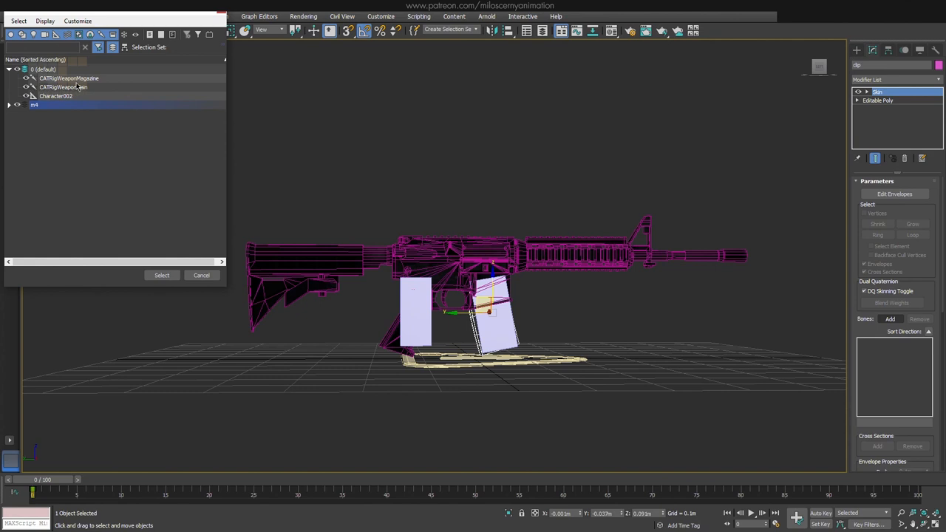
left_click(161, 275)
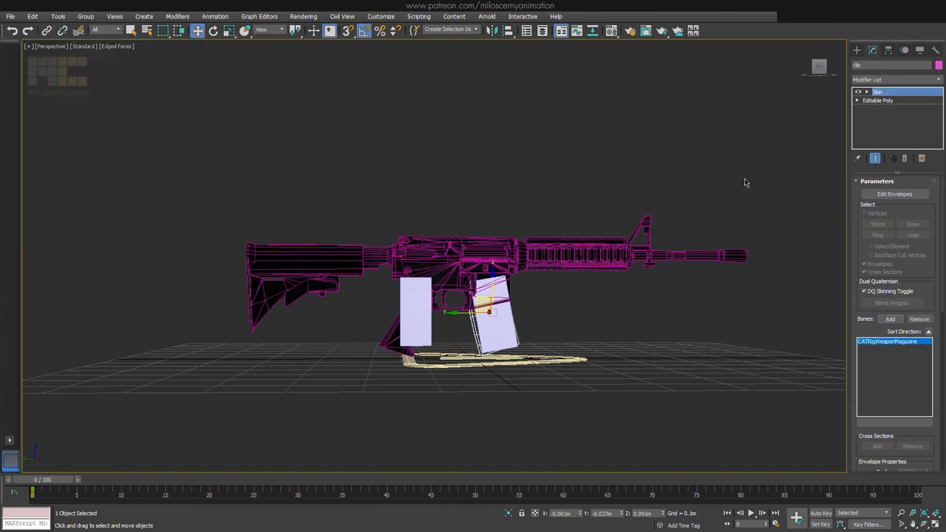
left_click(894, 193)
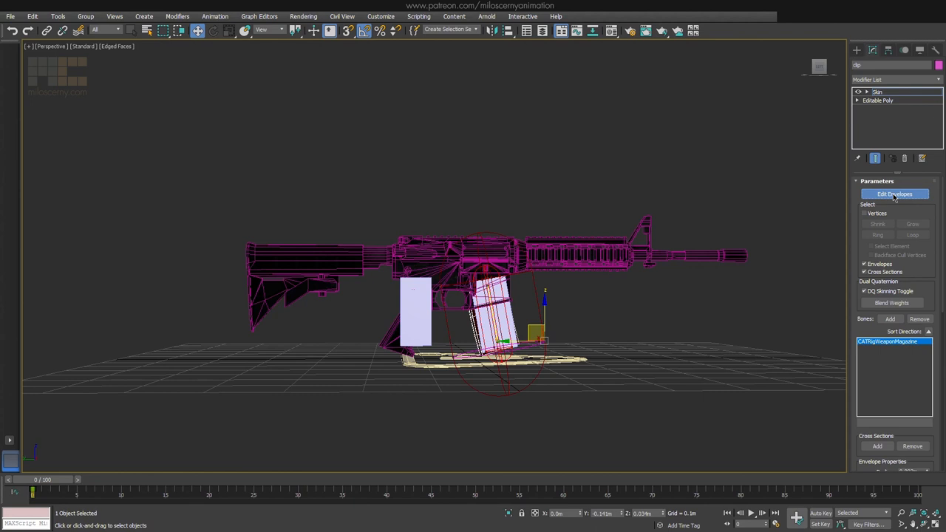
left_click(895, 194)
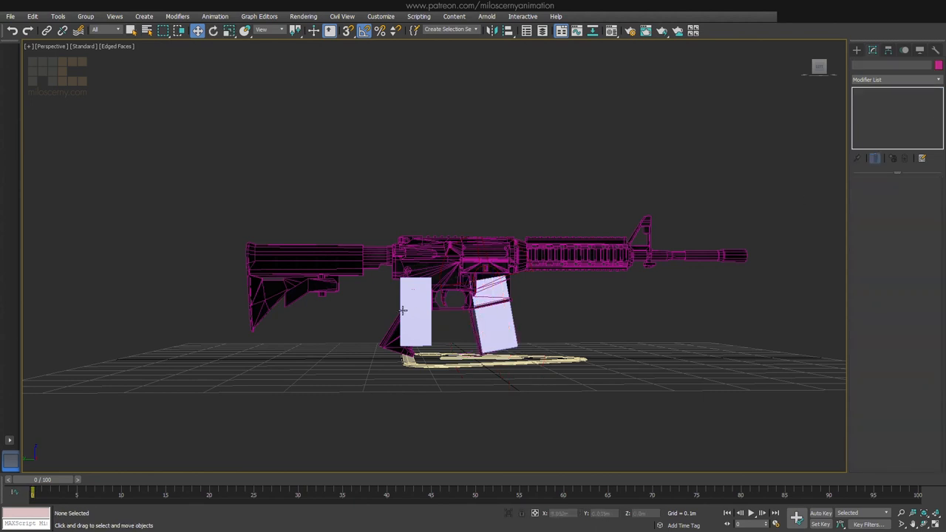
- Select the weapon hub, show the Display panel and deselect in empty viewport space
left_click(414, 311)
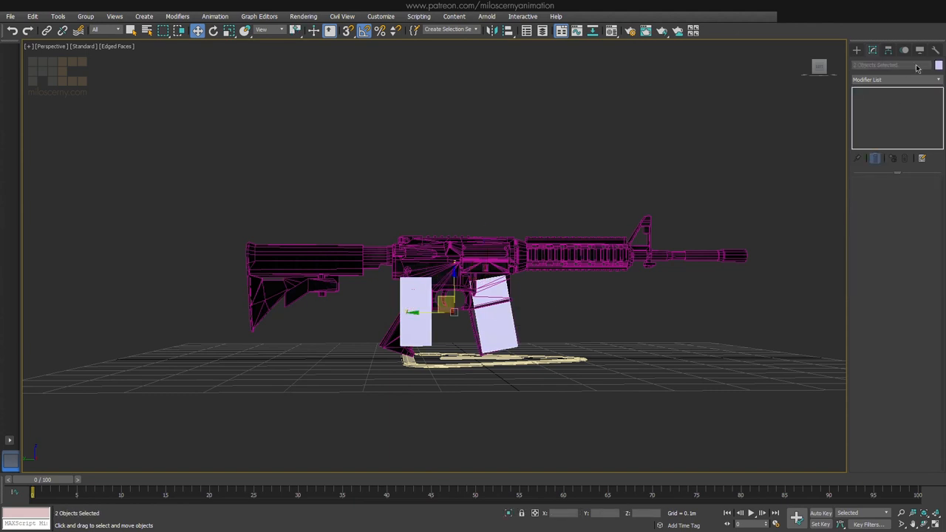
left_click(903, 49)
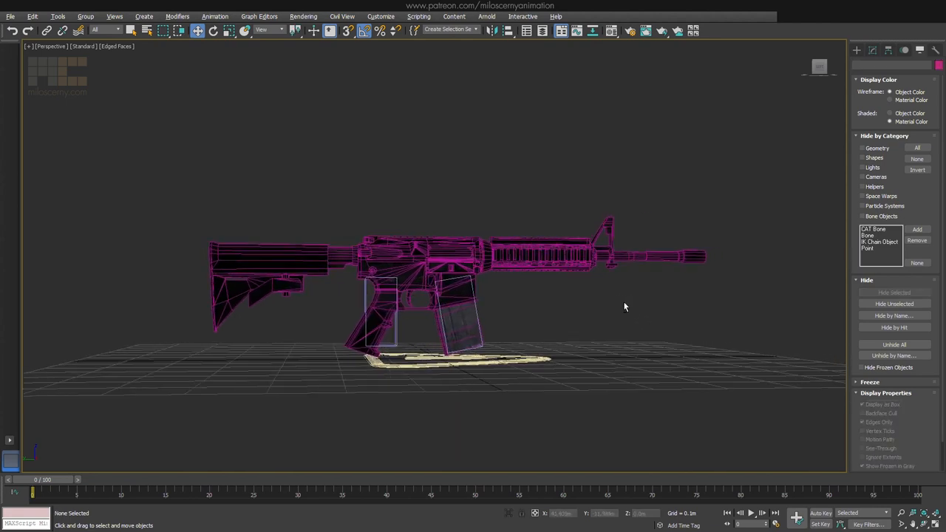
left_click_drag(624, 307, 613, 311)
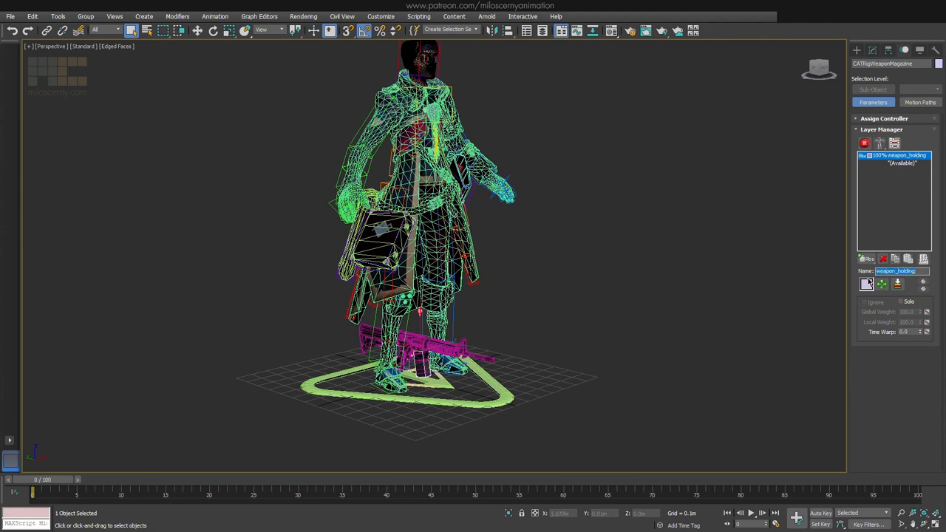
- Colour the weapon_holding animation layer yellow in the Color Selector
left_click(866, 285)
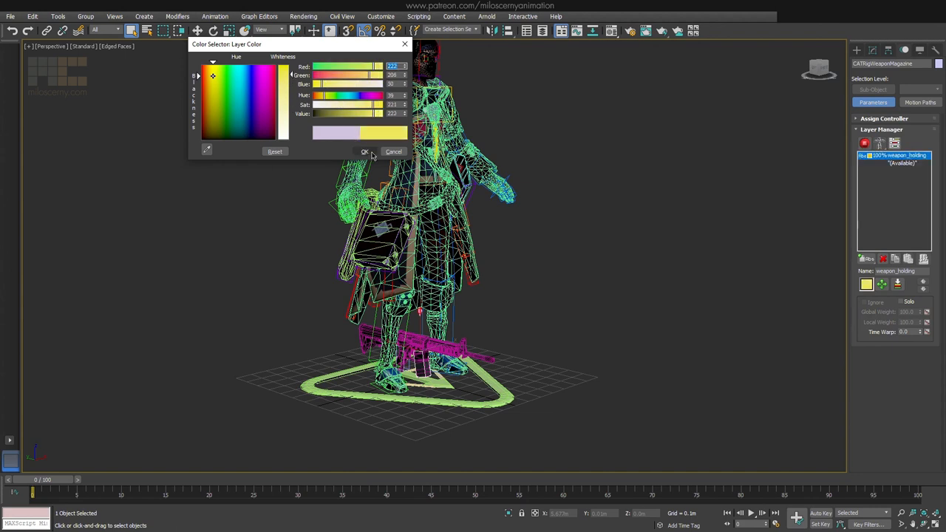
left_click(364, 151)
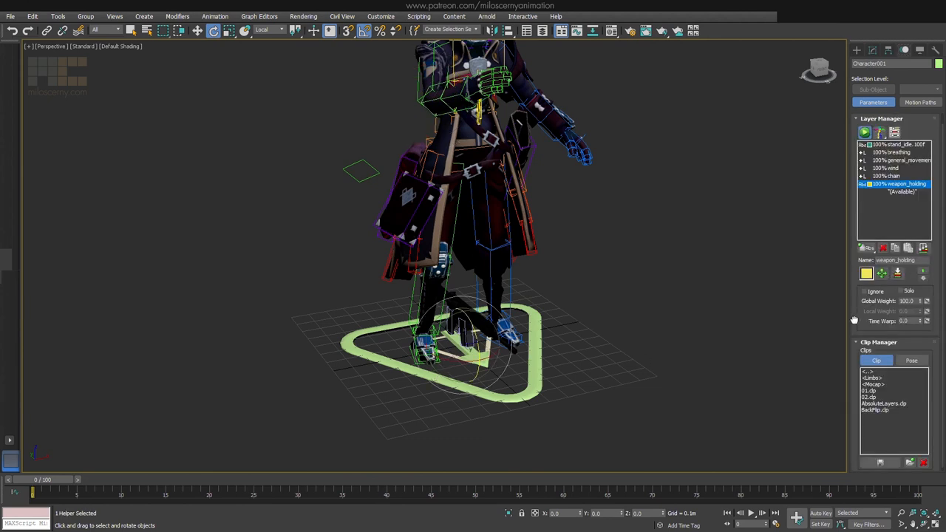
- Load the saved 01.pse pose so both arms come in front to grip the rifle
left_click(911, 358)
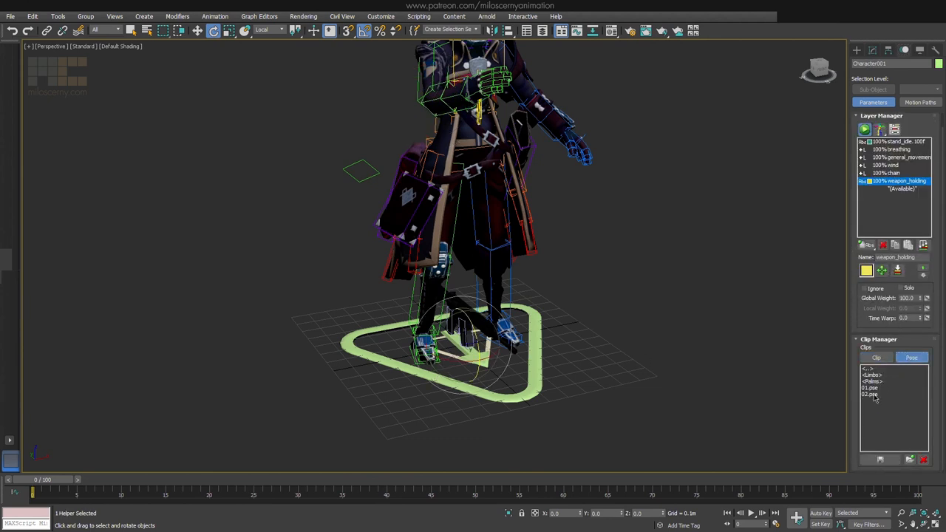
double_click(870, 387)
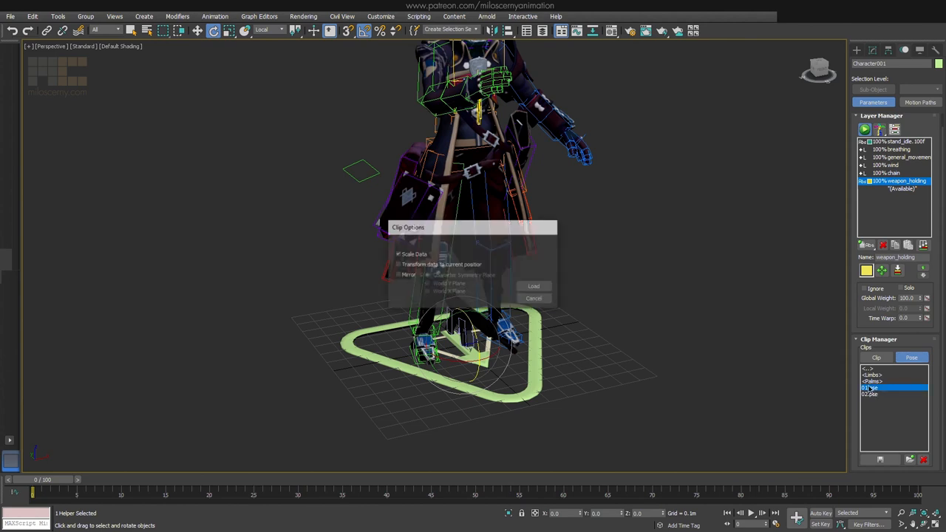
left_click(533, 286)
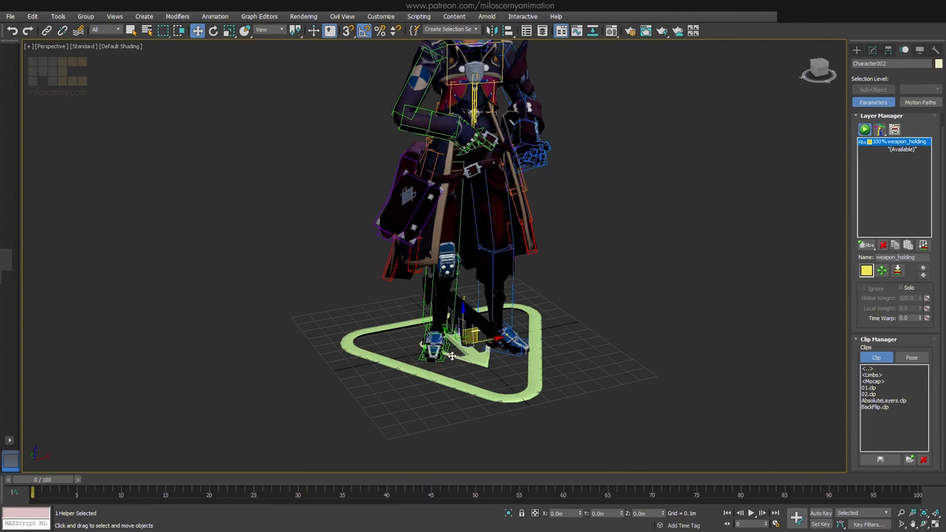
mouse_move(836, 385)
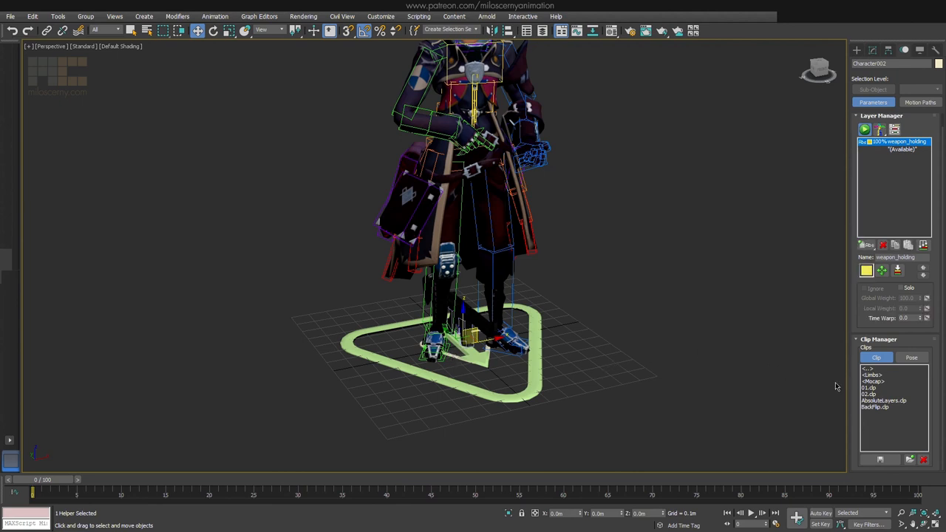
left_click(911, 357)
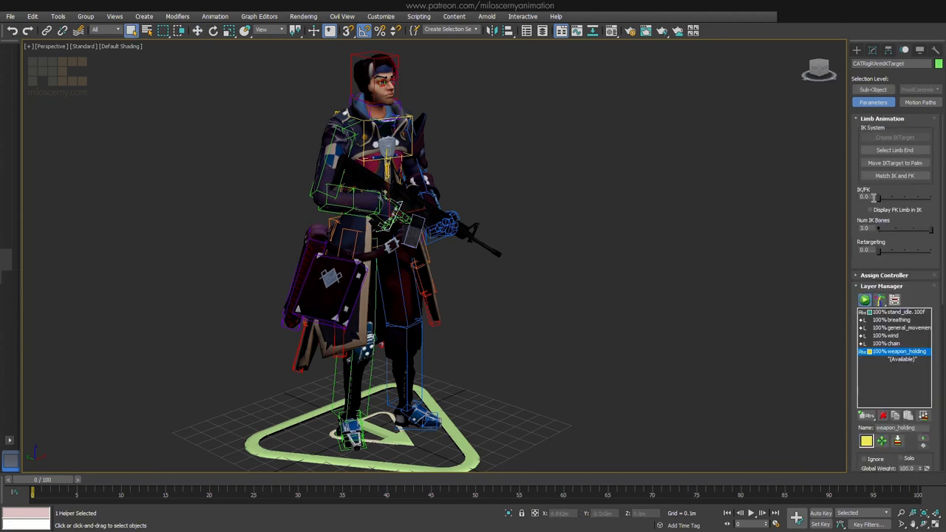
left_click_drag(876, 197, 898, 197)
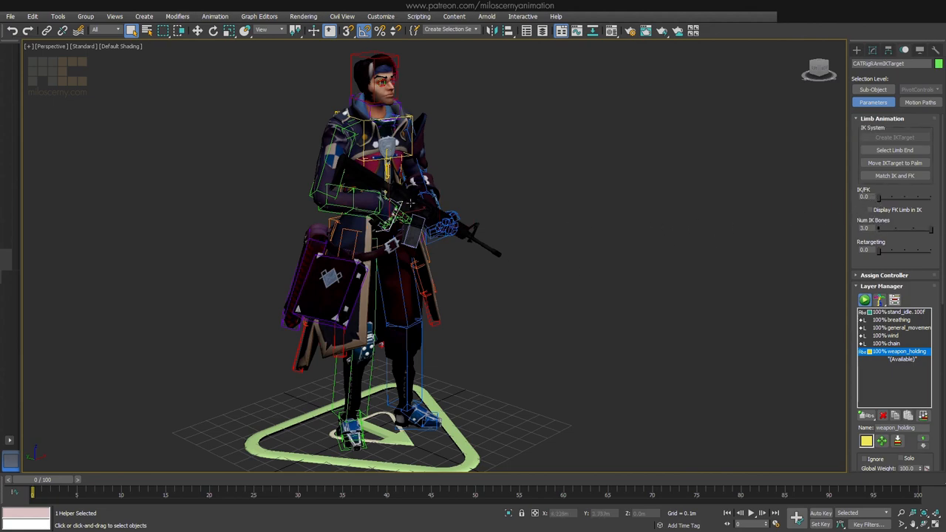
scroll("down", 3)
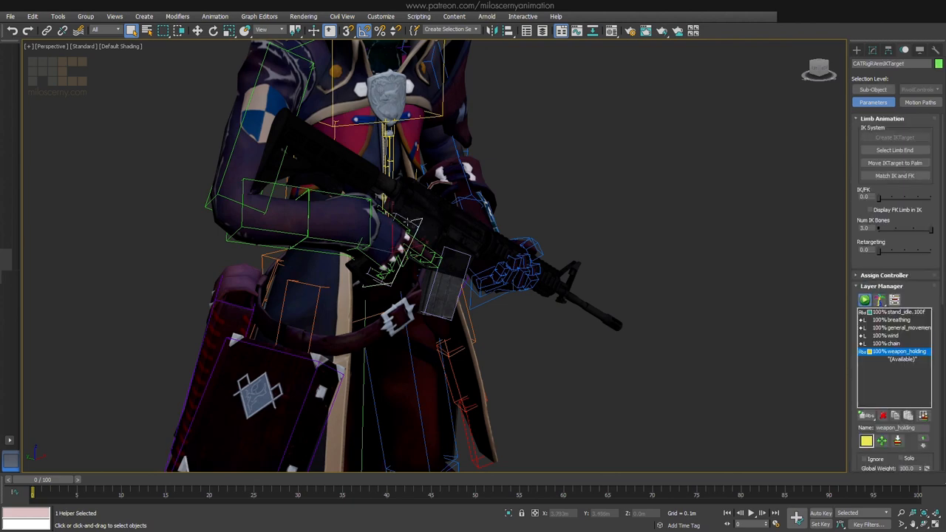
left_click(215, 16)
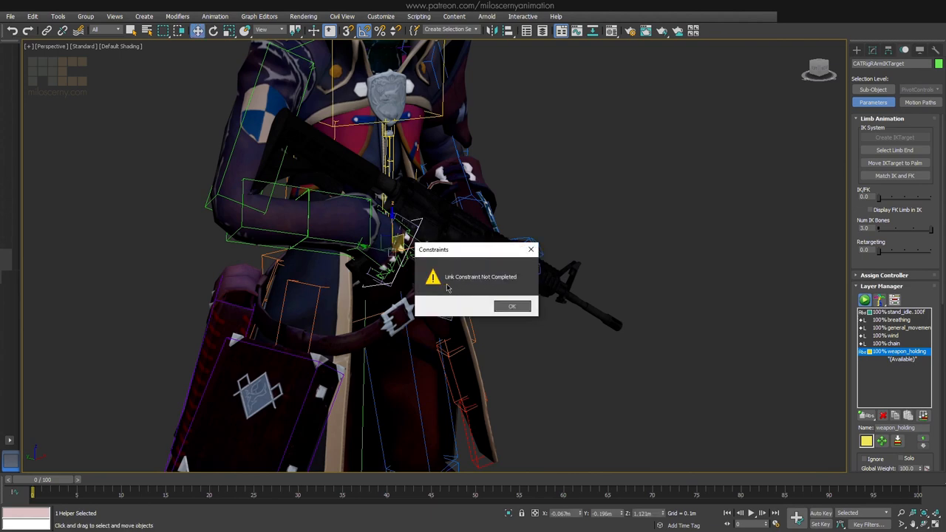
left_click(512, 306)
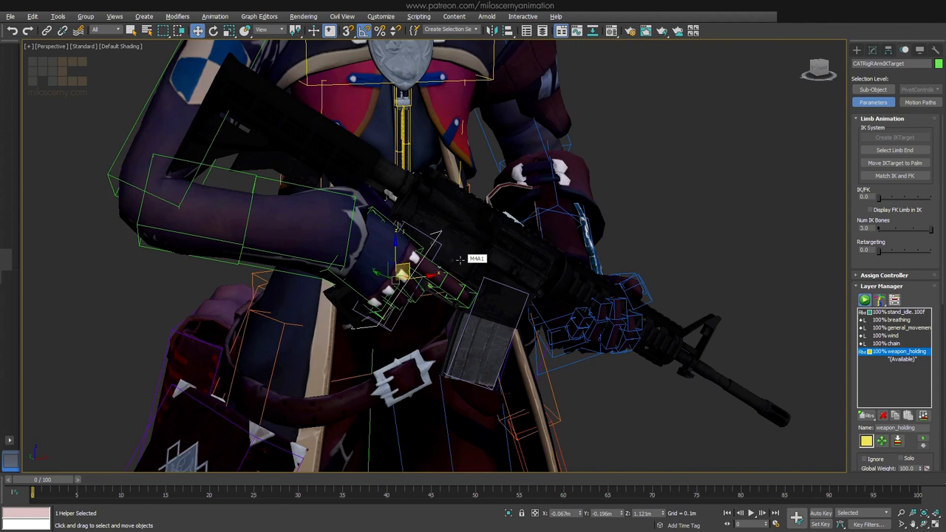
mouse_move(866, 281)
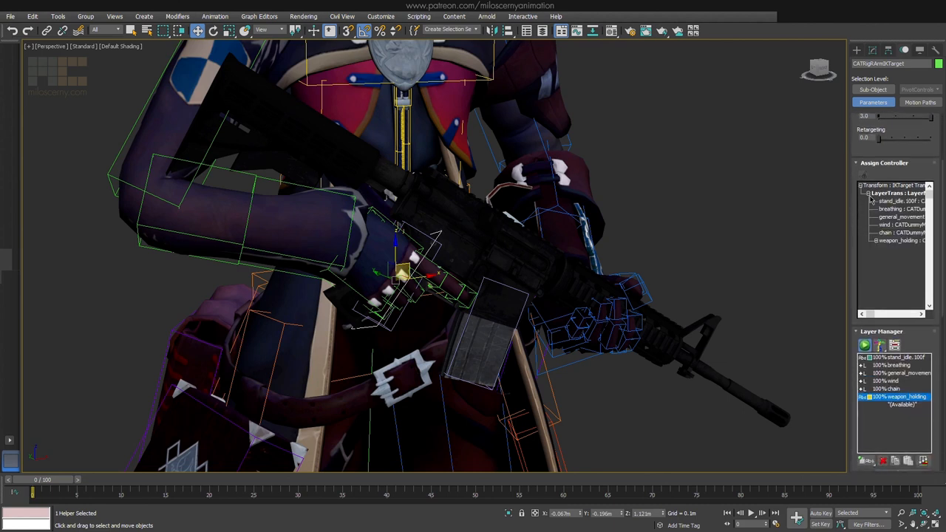
mouse_move(877, 246)
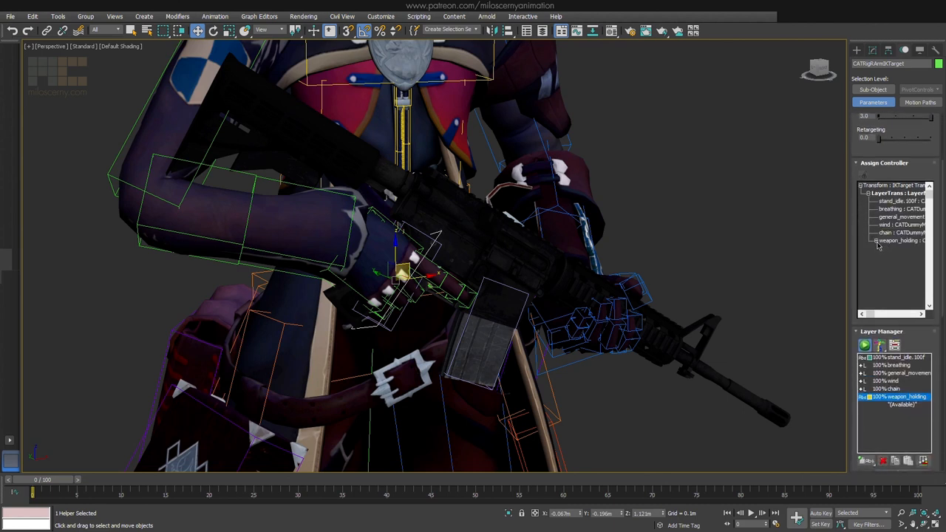
- Assign a Link Constraint to the weapon_holding layer track and bring up its Link Params
left_click(894, 357)
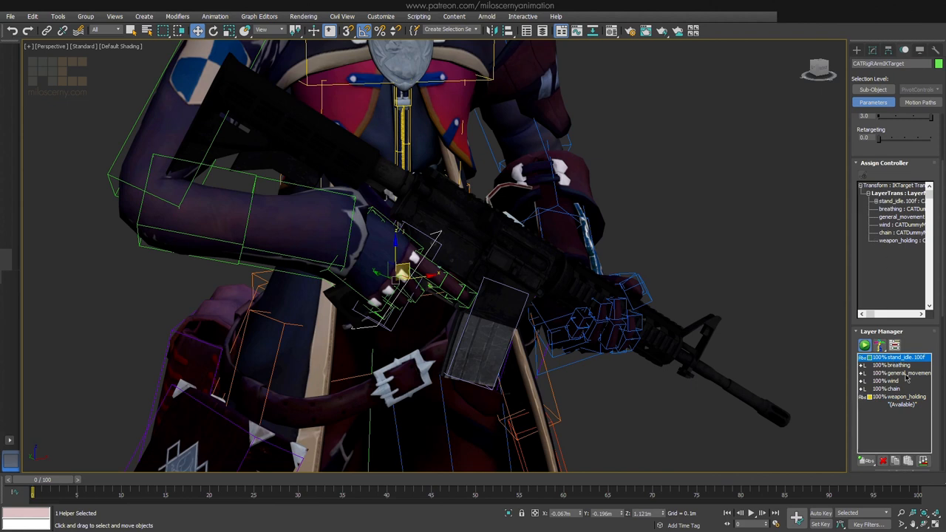
left_click(898, 397)
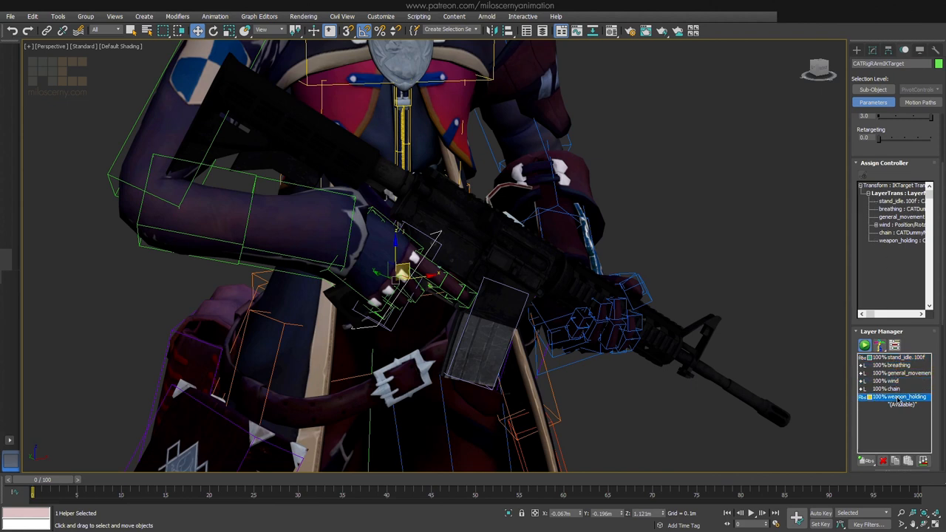
left_click(876, 240)
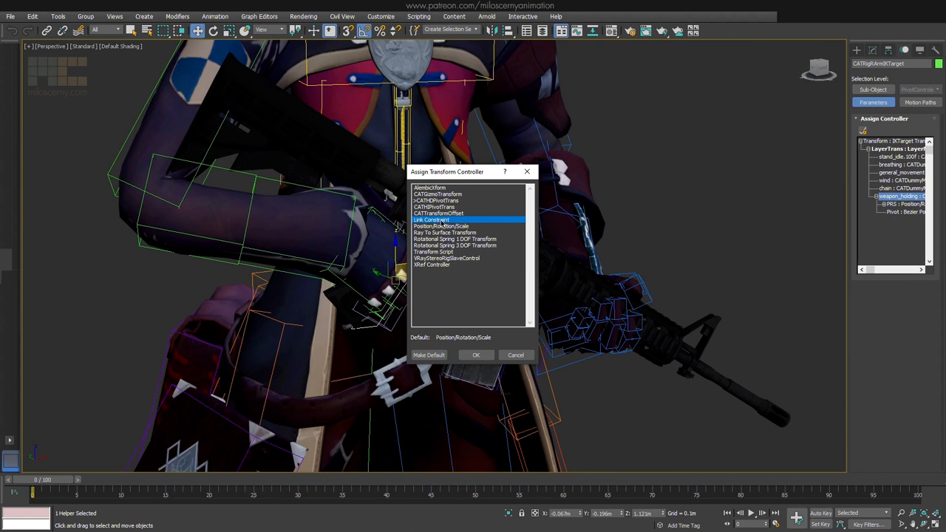
left_click(476, 355)
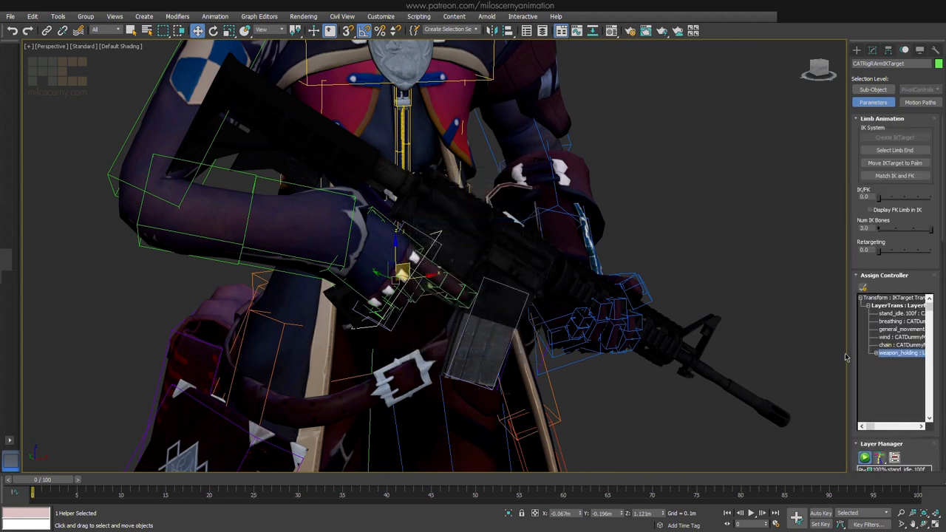
double_click(900, 353)
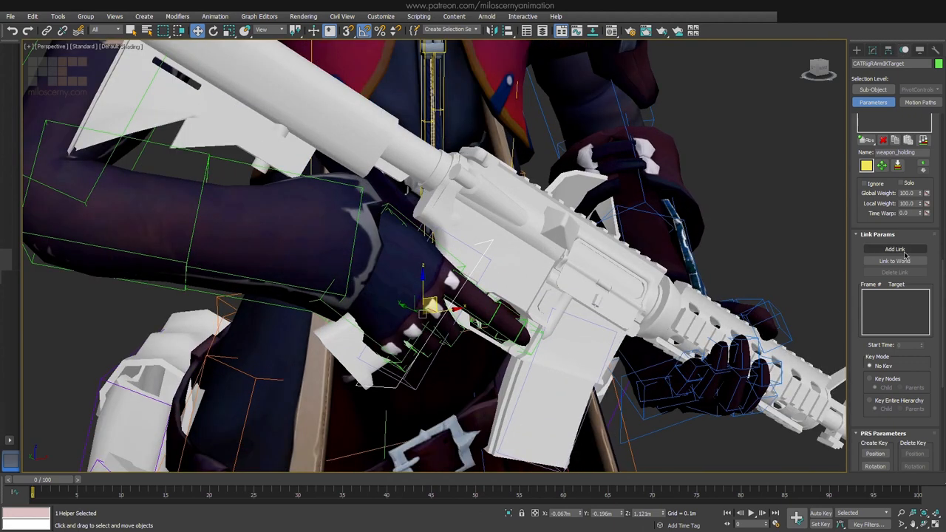
- Add the rifle's main bone as the link target, leaving a new Animation Layer in the stack
left_click(895, 249)
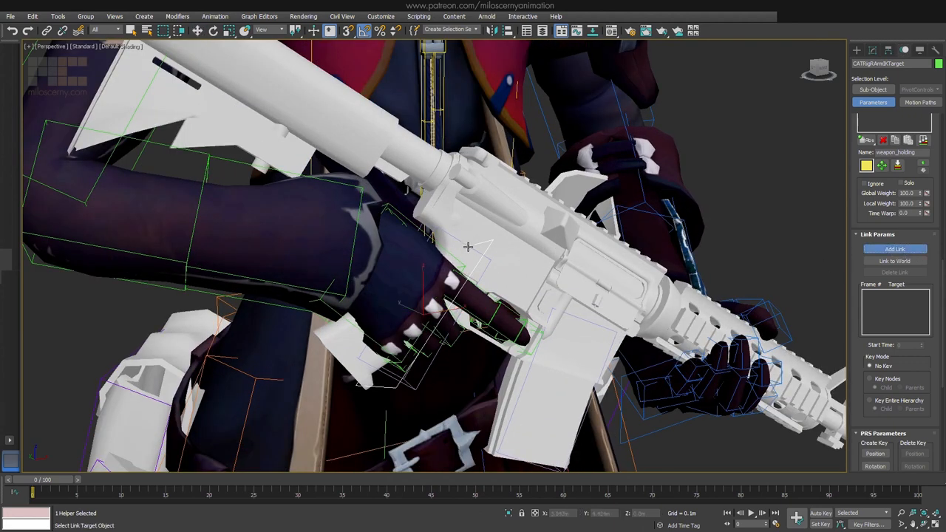
left_click(895, 293)
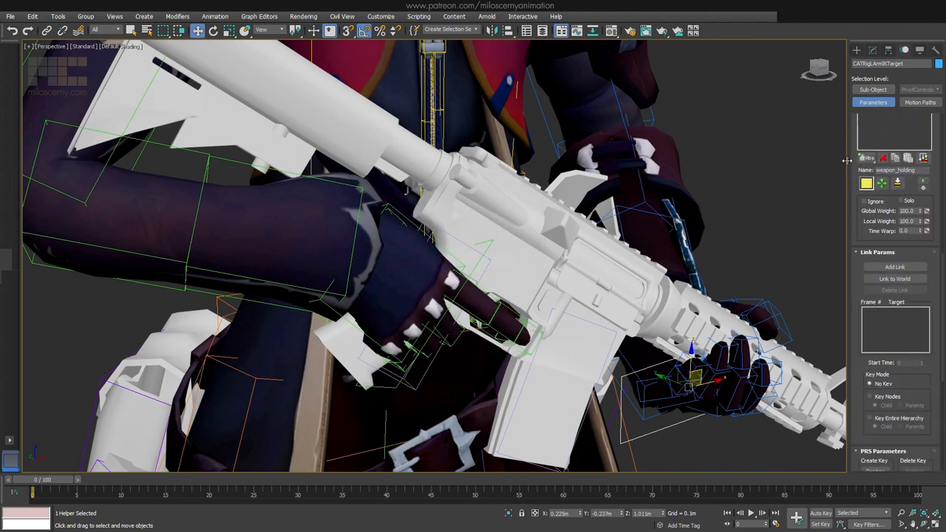
left_click(895, 267)
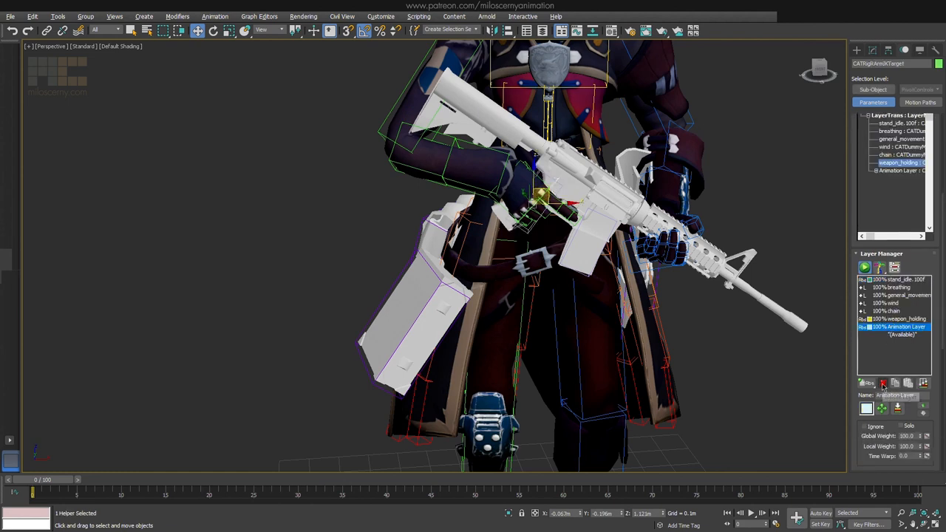
- Delete the extra Animation Layer so weapon_holding stays the top layer
left_click(876, 171)
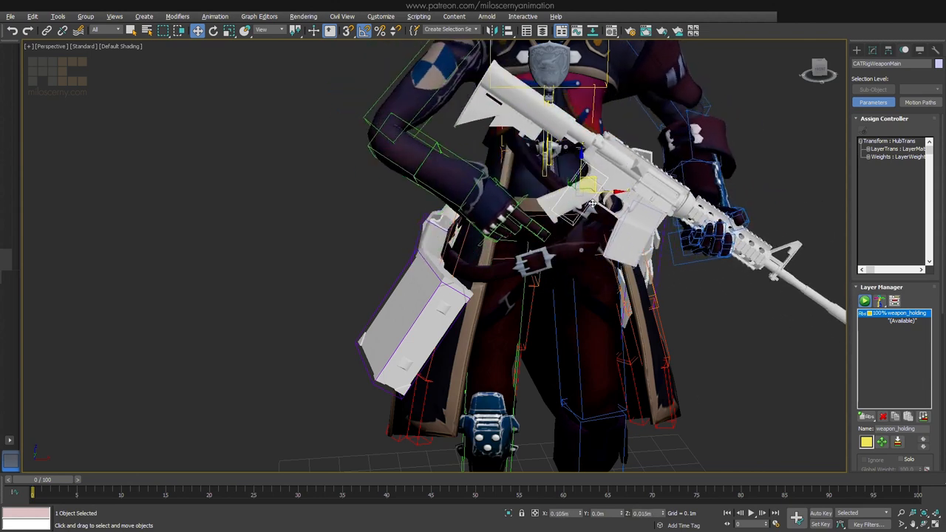
- Move the rifle at frame 20 under Auto Key and scrub to frame 30, hands following
left_click_drag(591, 200, 562, 181)
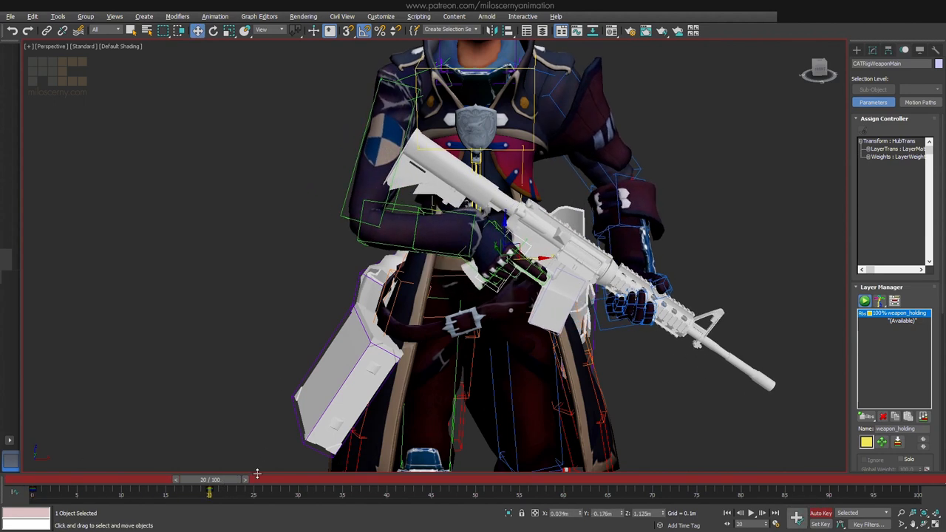
left_click_drag(209, 493, 297, 494)
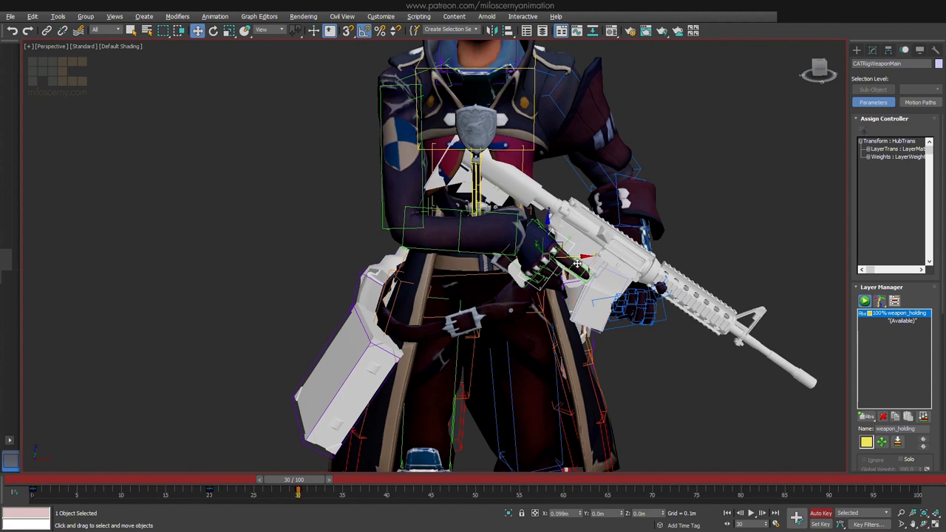